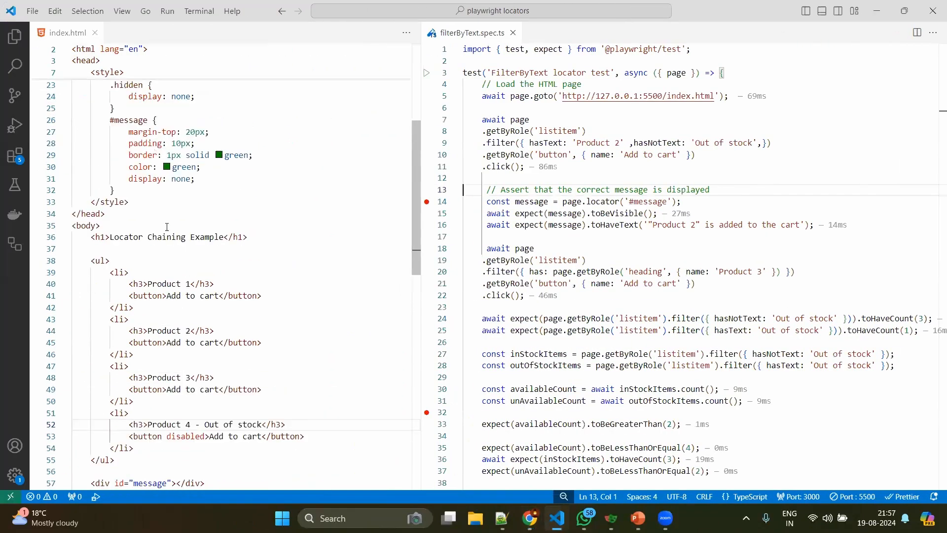
Inspect the getByRole('listitem') call's documentation and role list popups, then dismiss them.
scroll(down, 3)
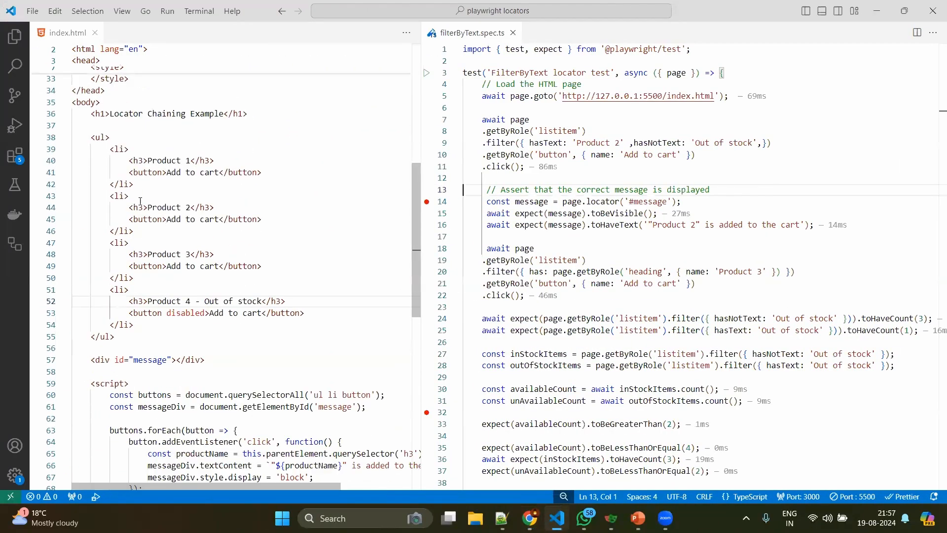
mouse_move(139, 172)
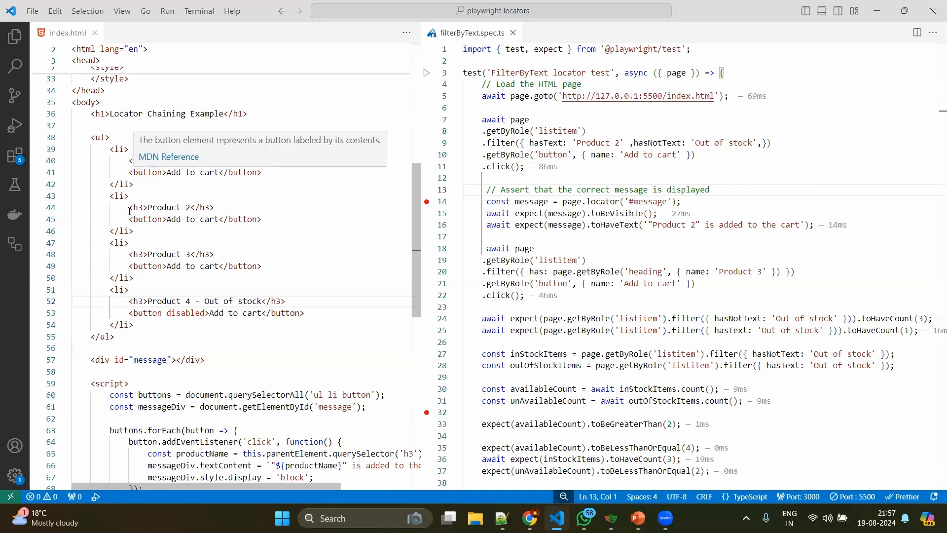
mouse_move(148, 208)
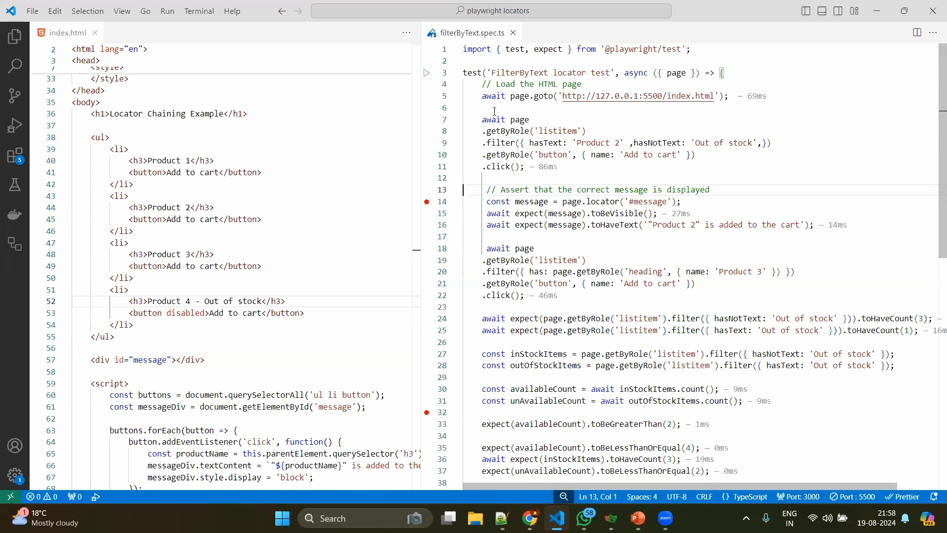
mouse_move(500, 142)
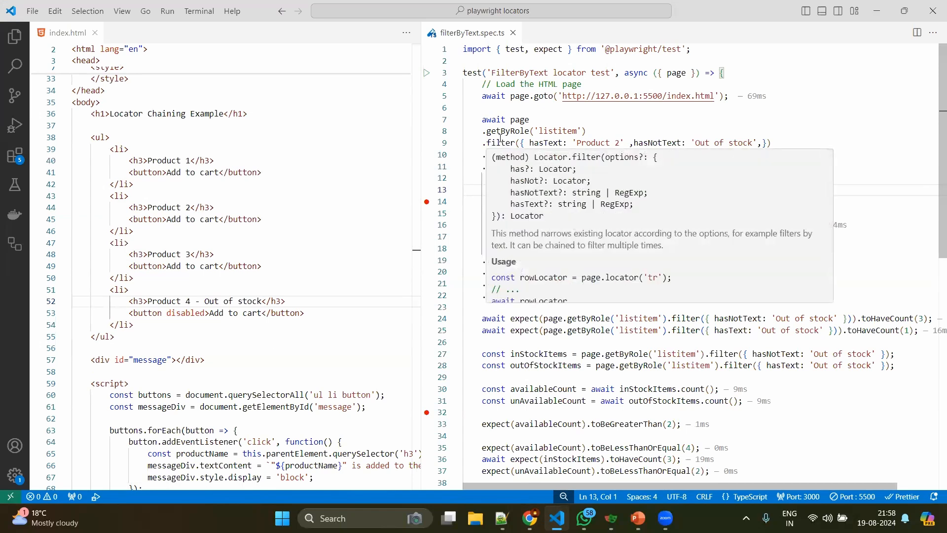
click(588, 131)
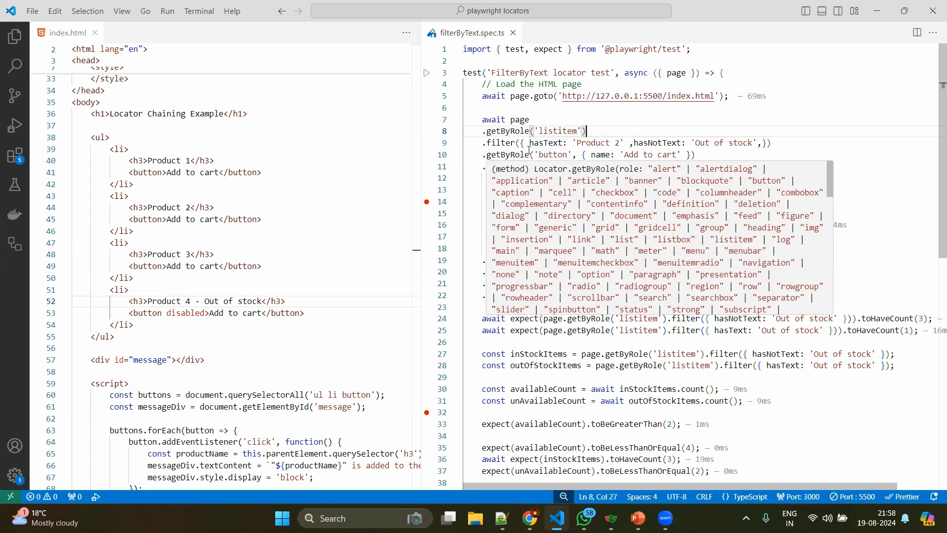
key(Escape)
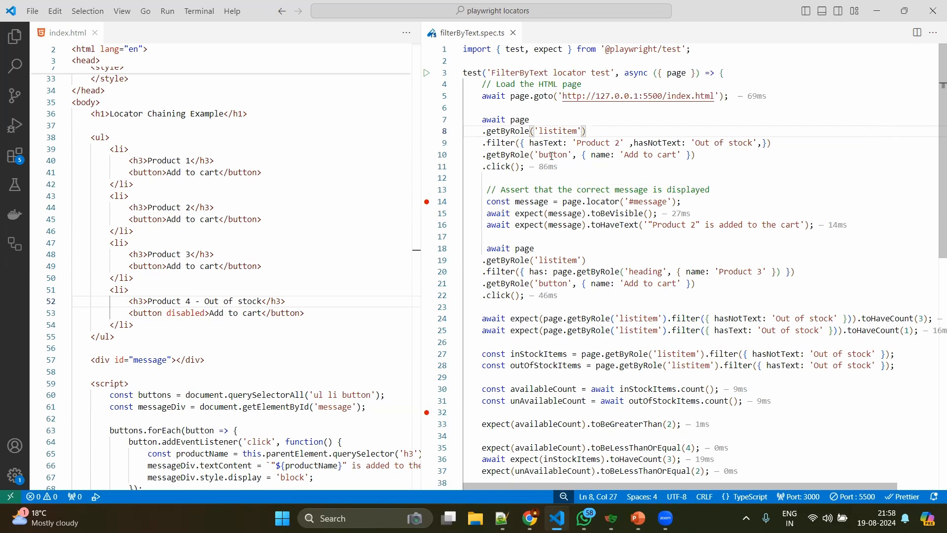
mouse_move(474, 229)
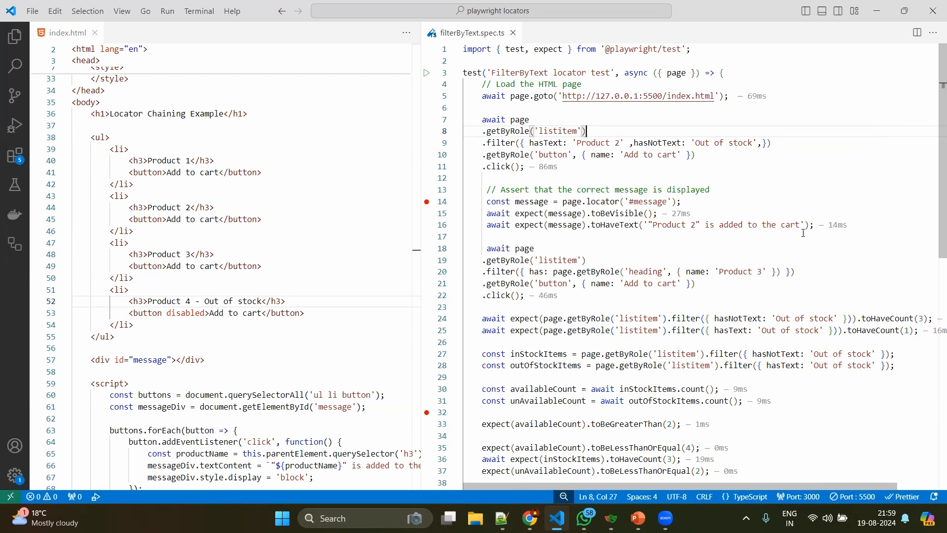
scroll(down, 3)
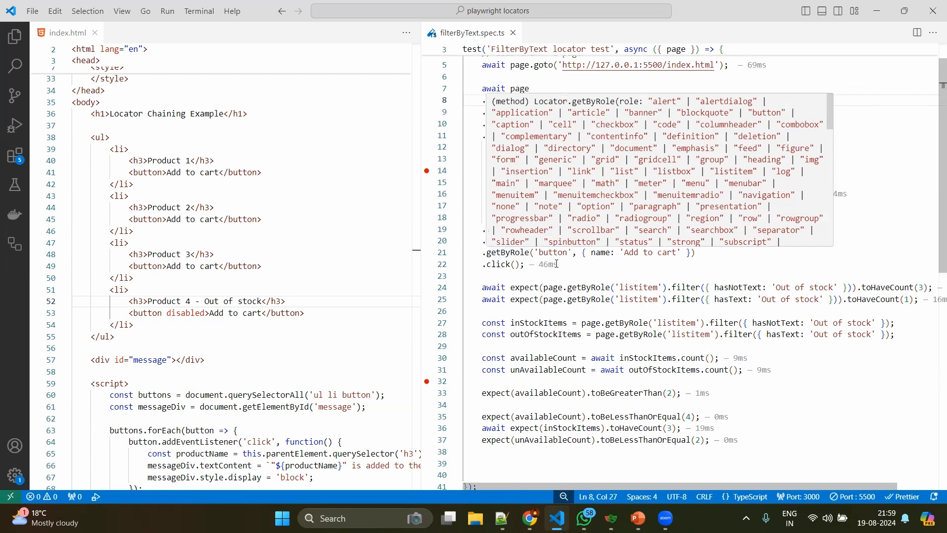
click(523, 264)
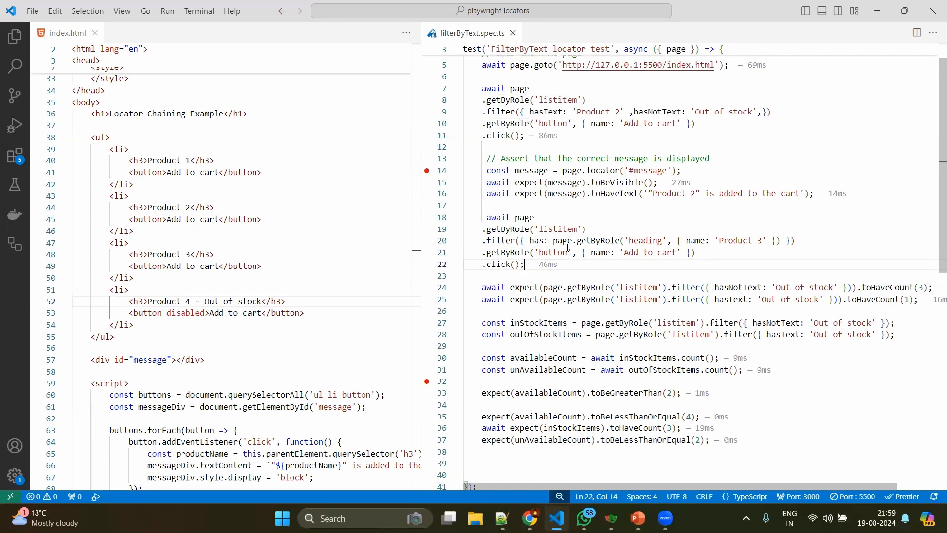
mouse_move(654, 243)
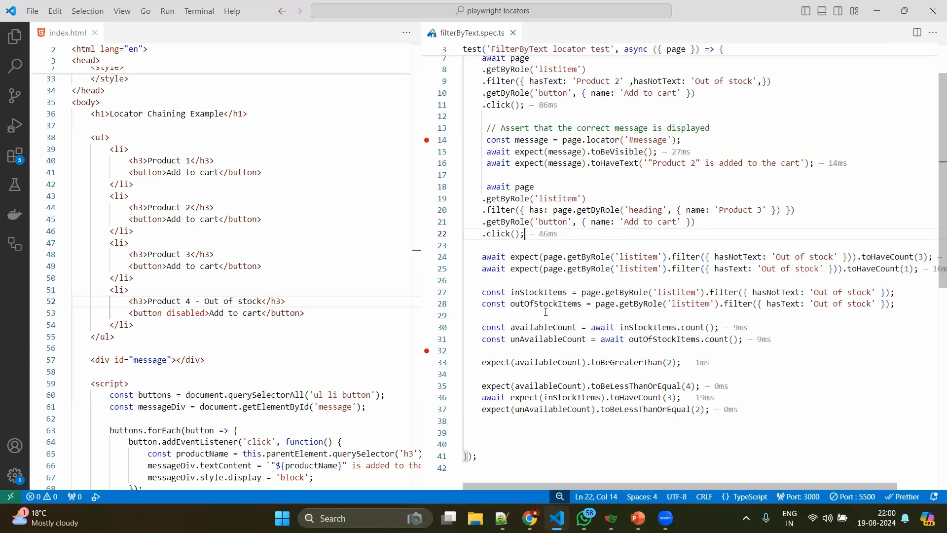
mouse_move(882, 257)
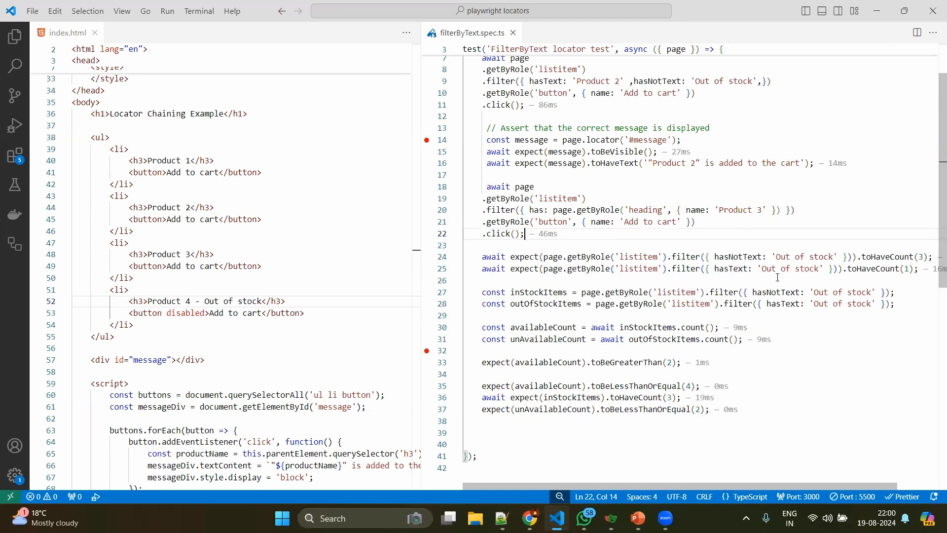
mouse_move(622, 303)
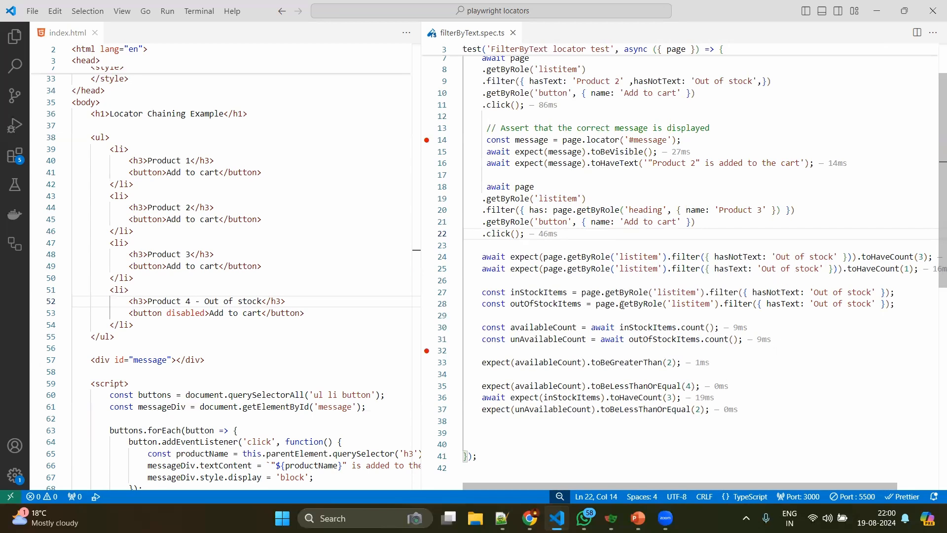
mouse_move(764, 317)
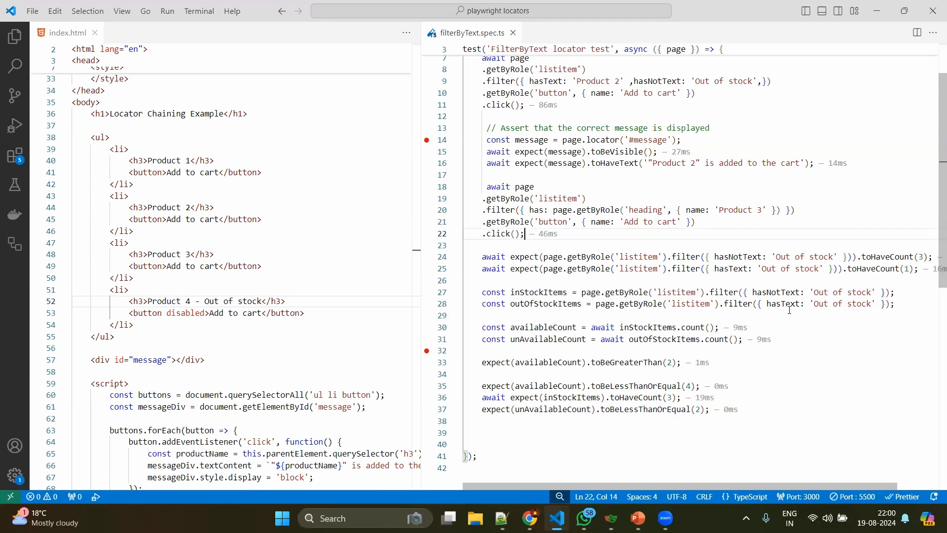
mouse_move(533, 303)
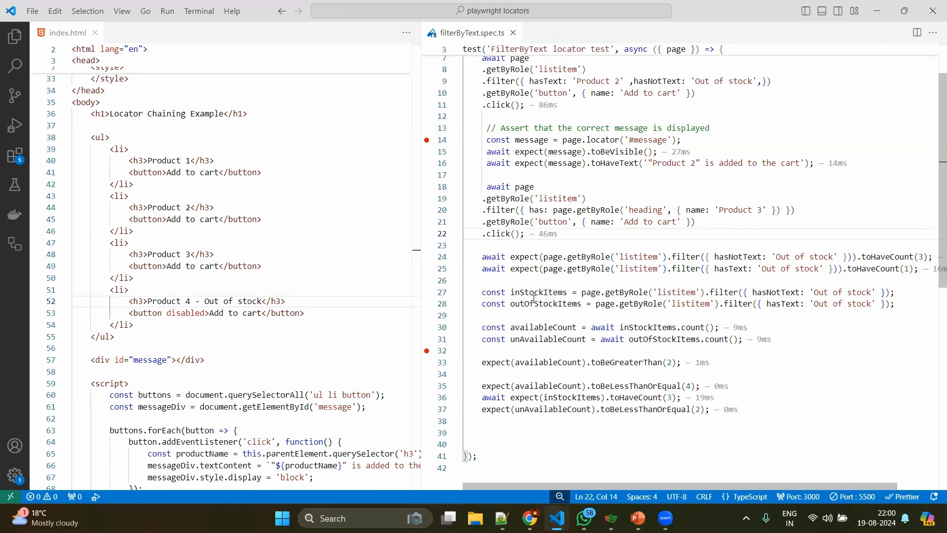
mouse_move(825, 303)
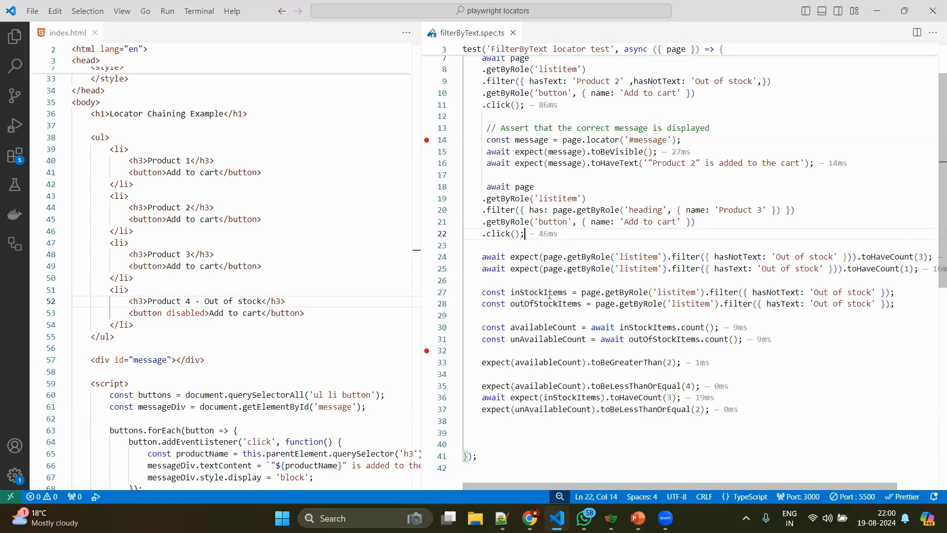
mouse_move(539, 304)
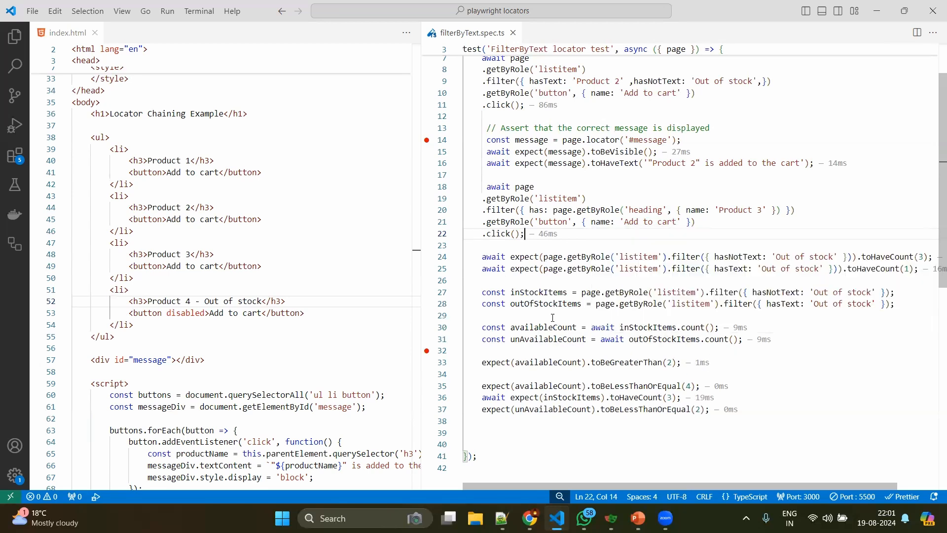
mouse_move(536, 327)
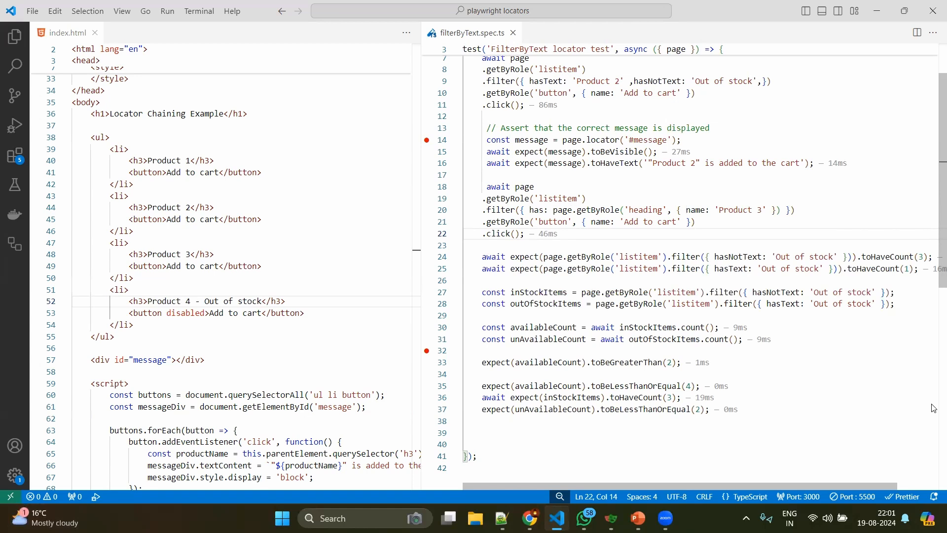
mouse_move(777, 141)
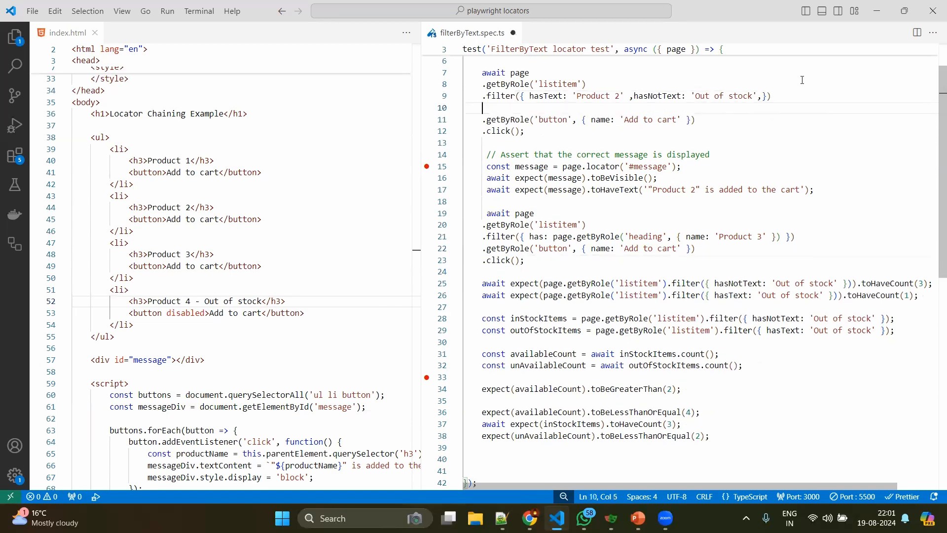
Try the .filter IntelliSense completion after the first filter call and delete it again.
text(.f)
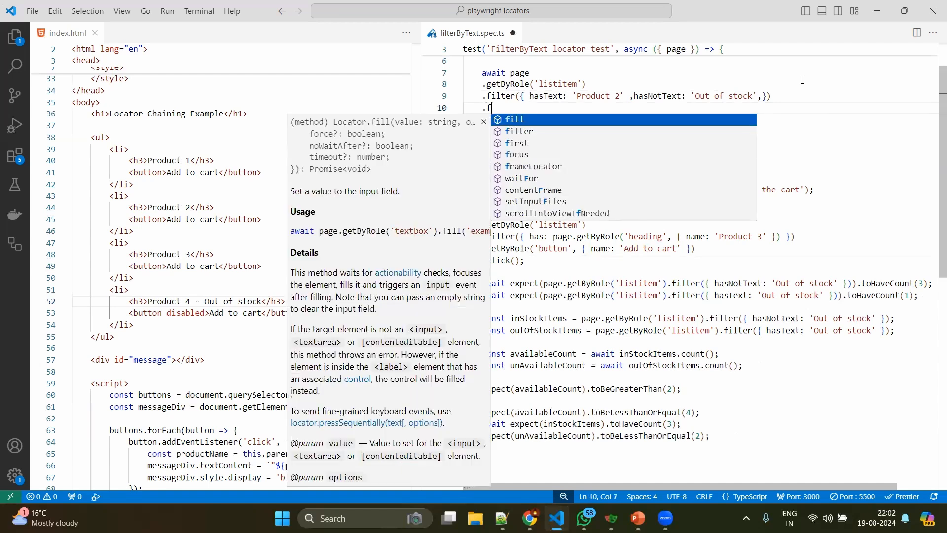
click(519, 132)
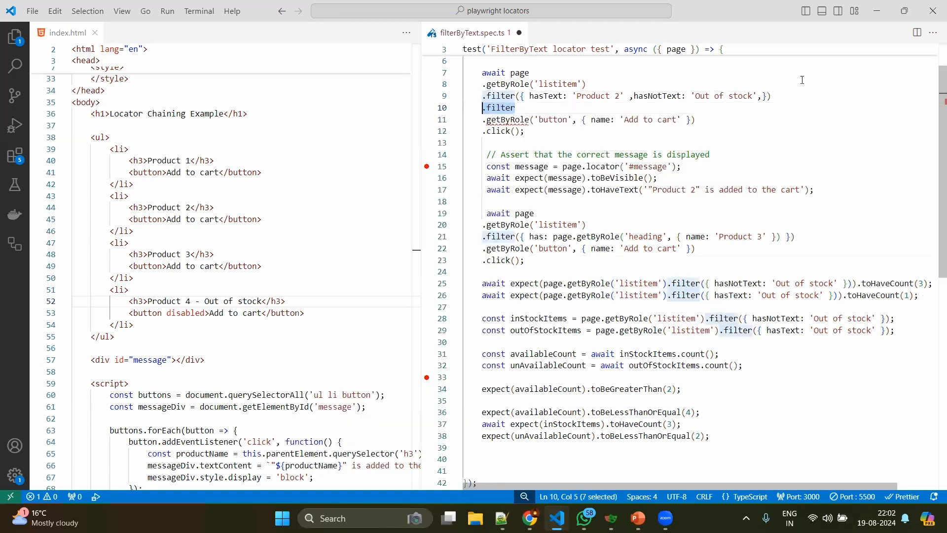
key(Delete)
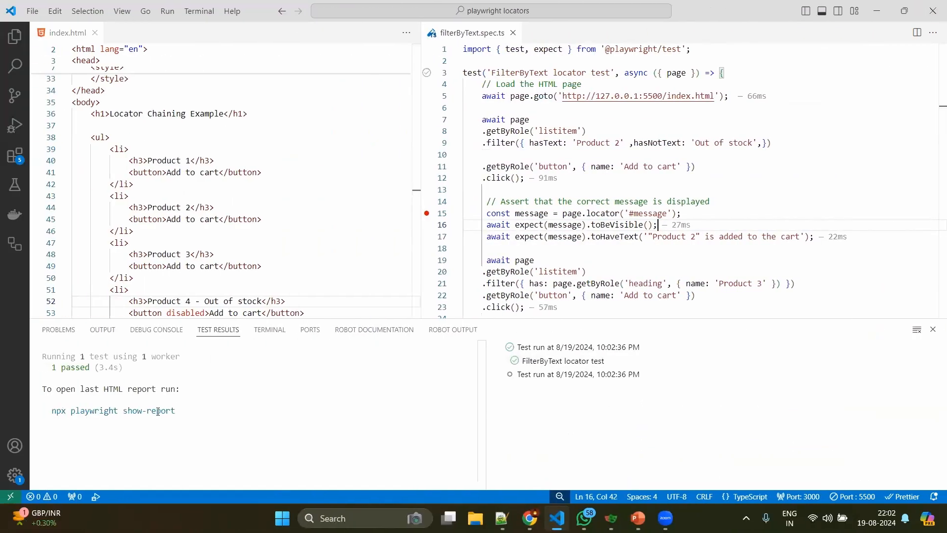
scroll(down, 3)
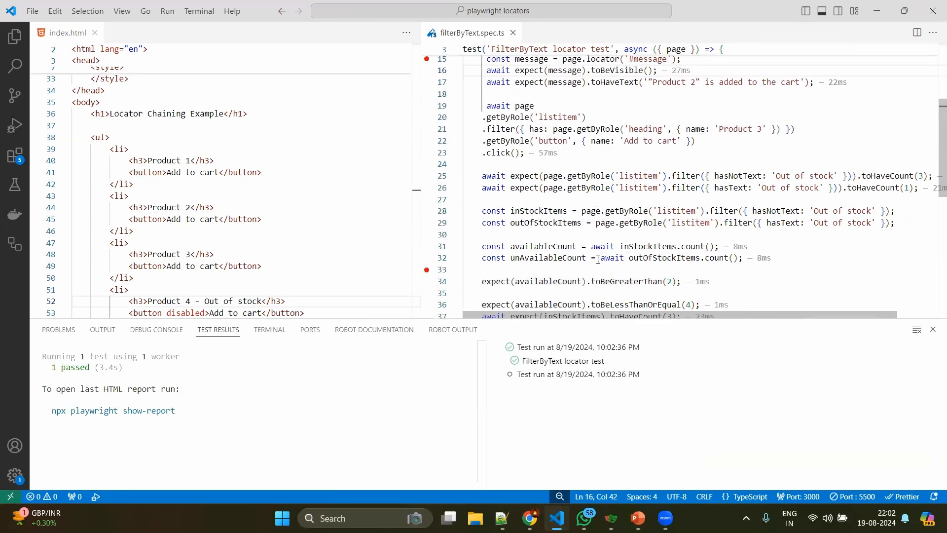